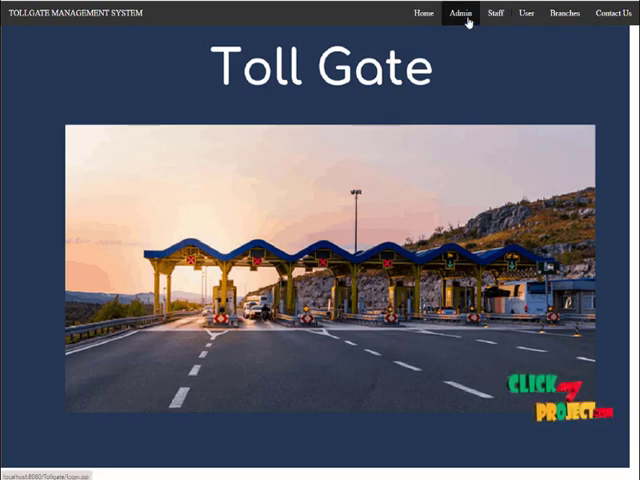
Log in through the Admin login form with username admin and its password.
left_click(458, 13)
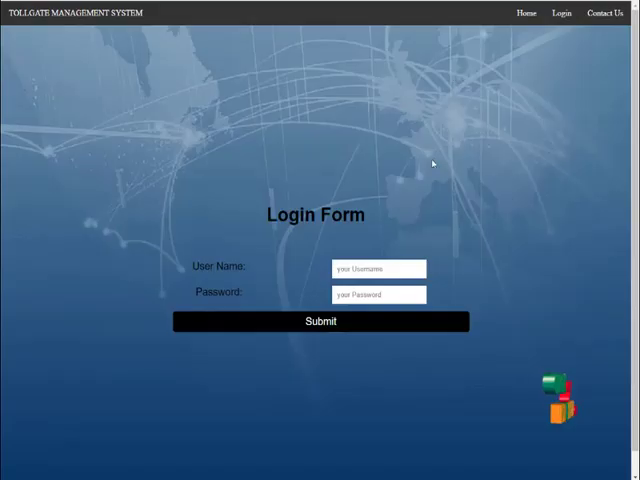
left_click(377, 268)
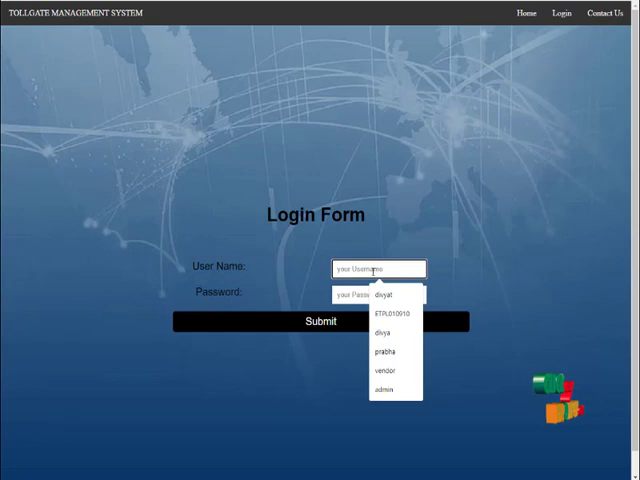
type("admin")
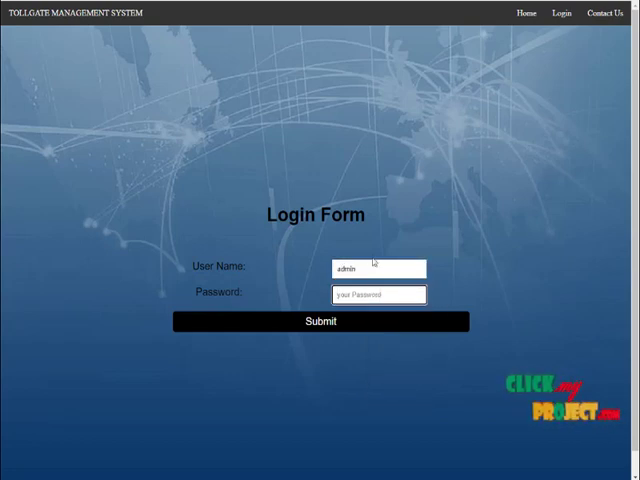
type("••••")
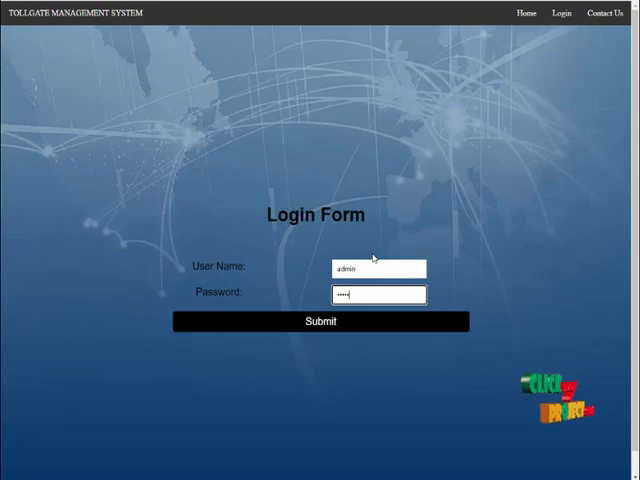
left_click(320, 321)
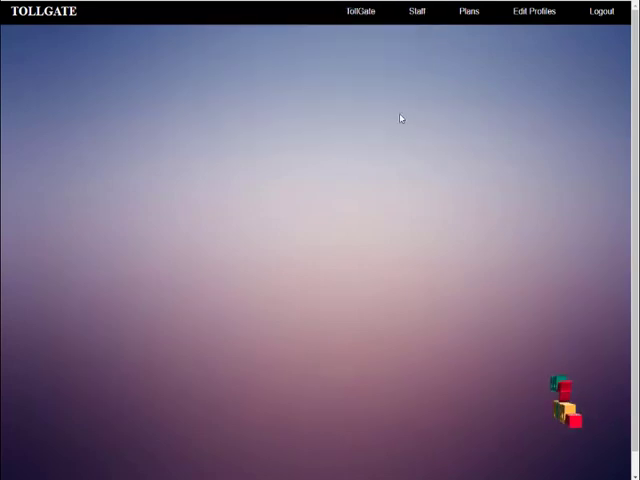
Add tollgate National Highway 101 in Tanjore with 3 staff members.
left_click(363, 11)
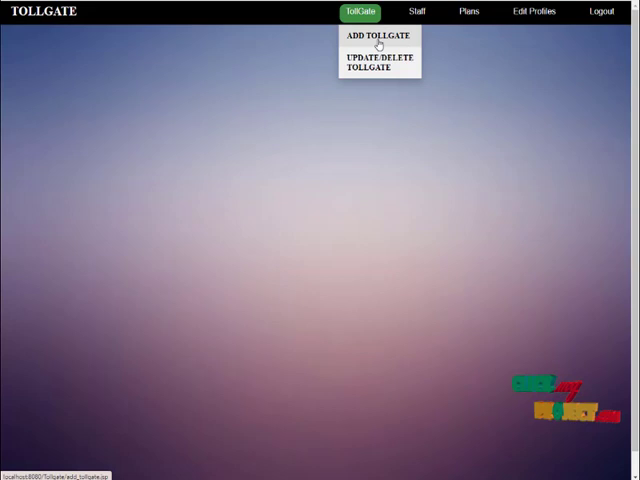
left_click(378, 40)
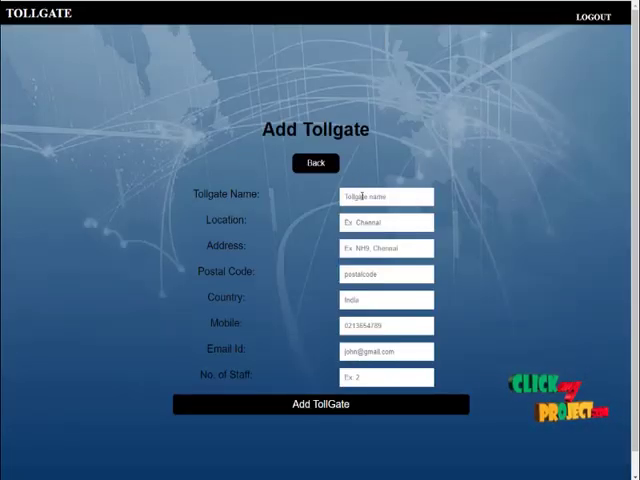
left_click(384, 196)
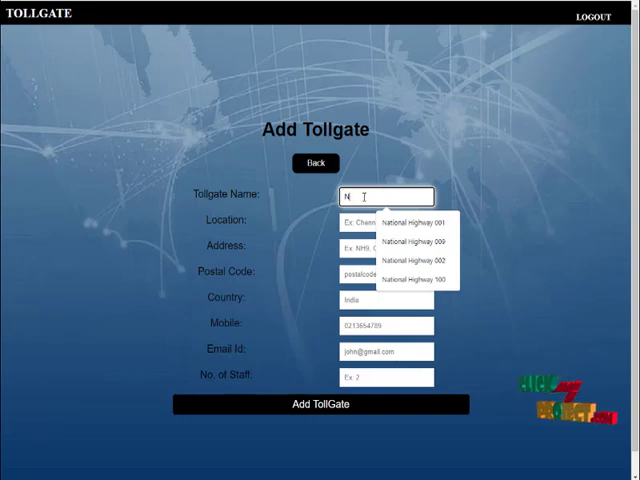
type("ational Highway 101")
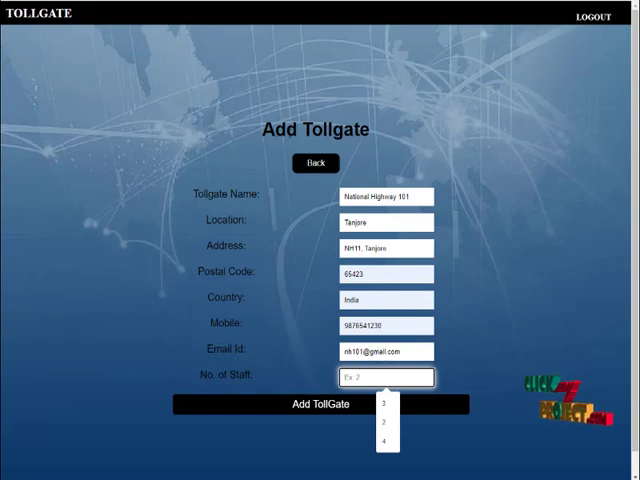
left_click(387, 405)
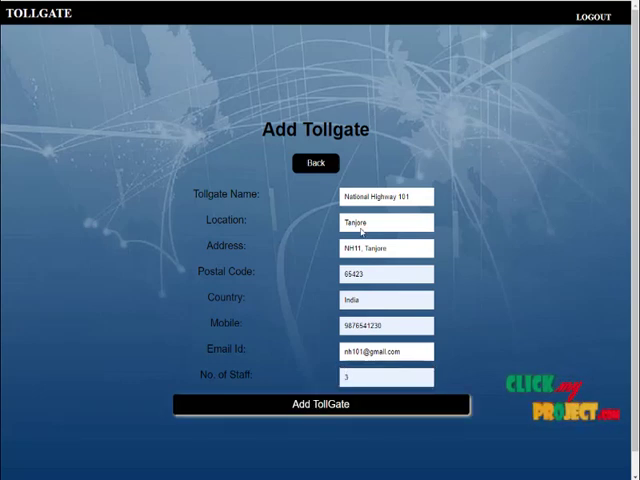
left_click(320, 404)
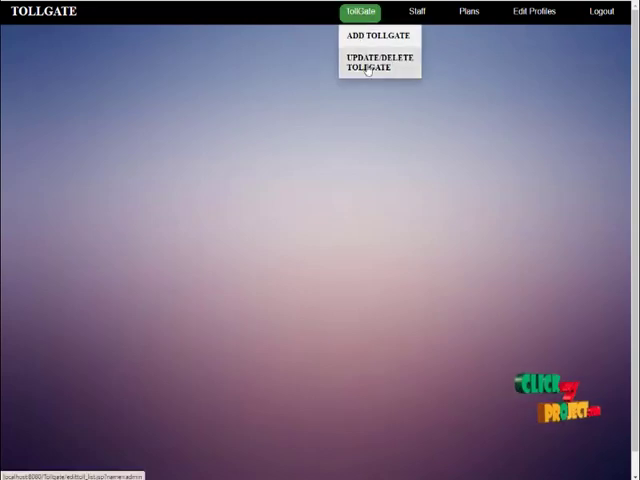
Delete the National Highway 101 tollgate from the Update/Delete Tollgate list, then return to the dashboard.
left_click(375, 60)
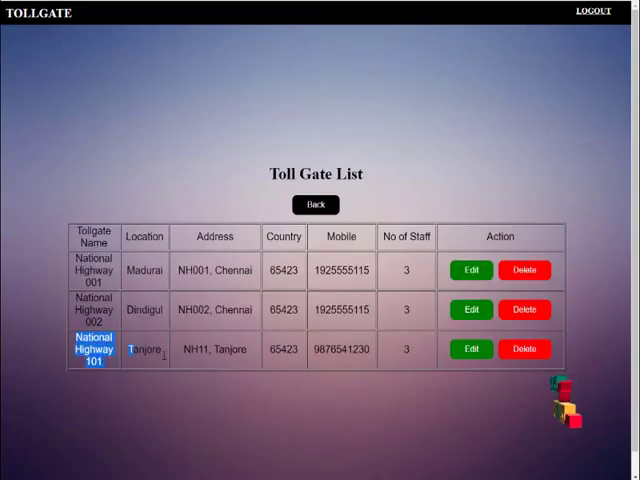
left_click(470, 349)
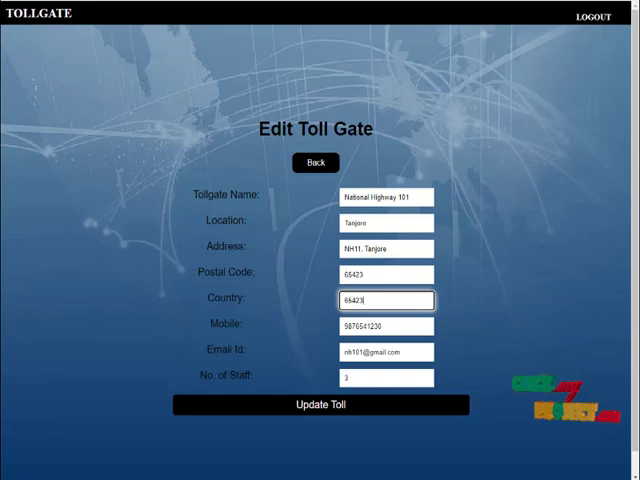
left_click(321, 405)
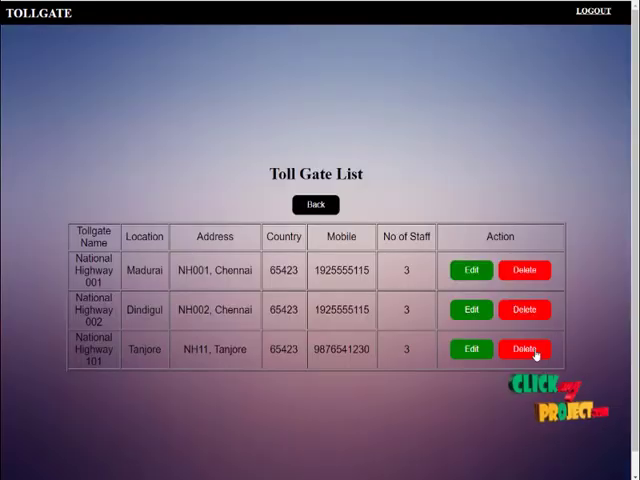
left_click(526, 350)
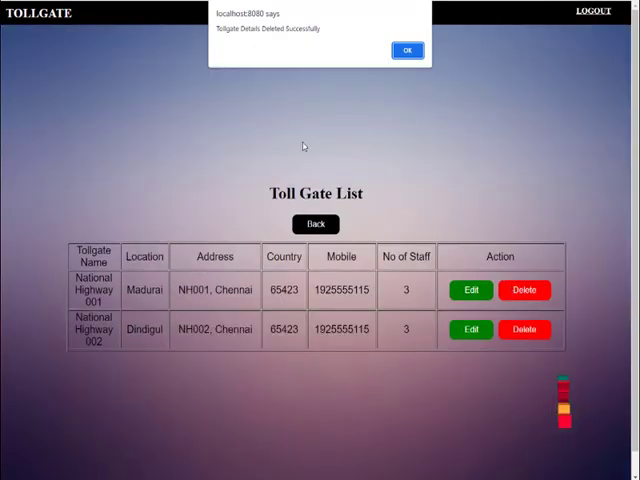
left_click(408, 50)
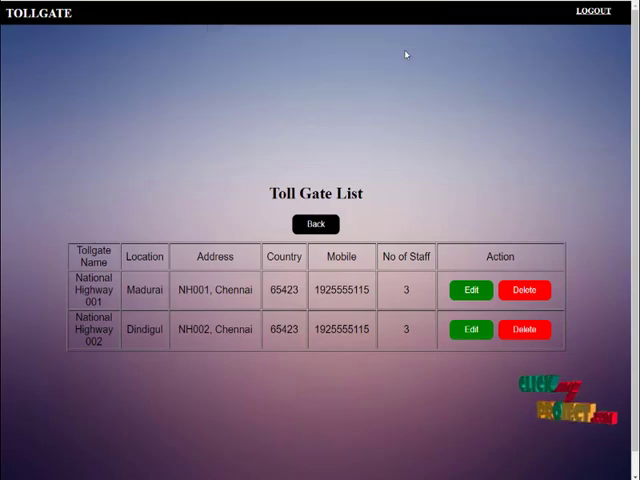
left_click(415, 11)
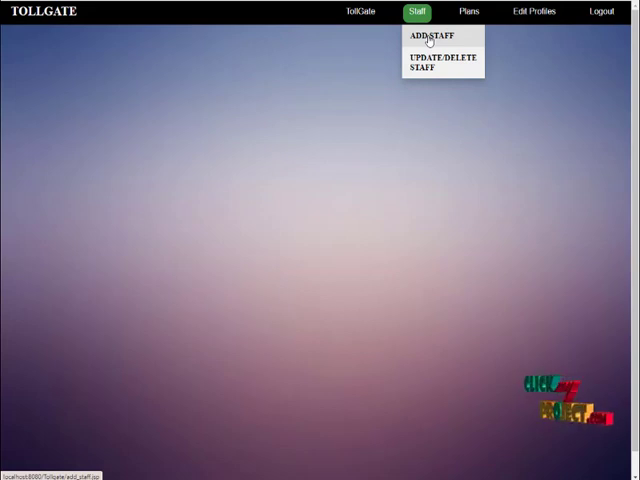
left_click(420, 36)
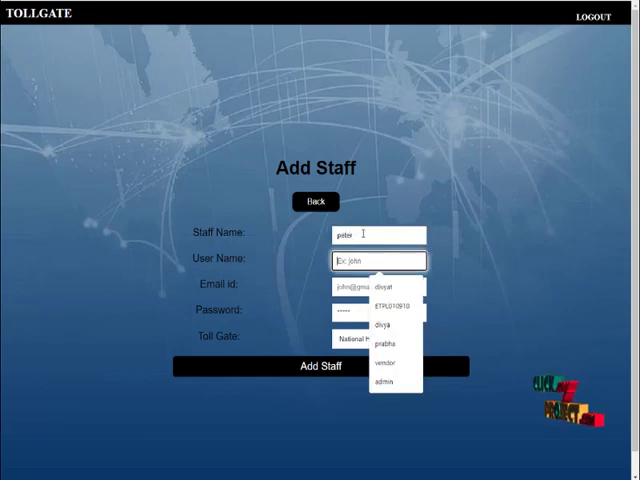
type("pd")
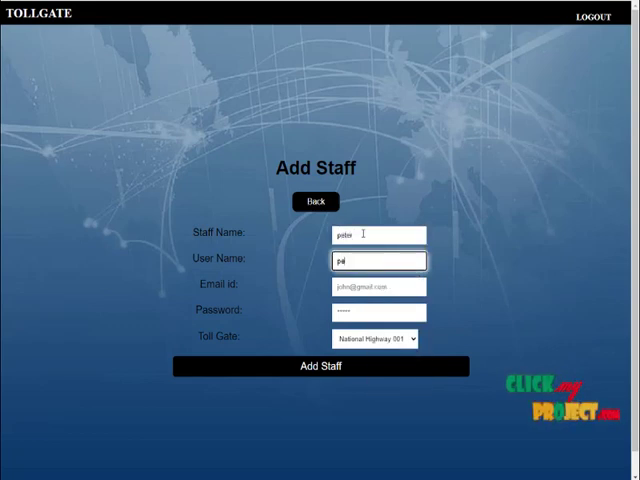
left_click(377, 286)
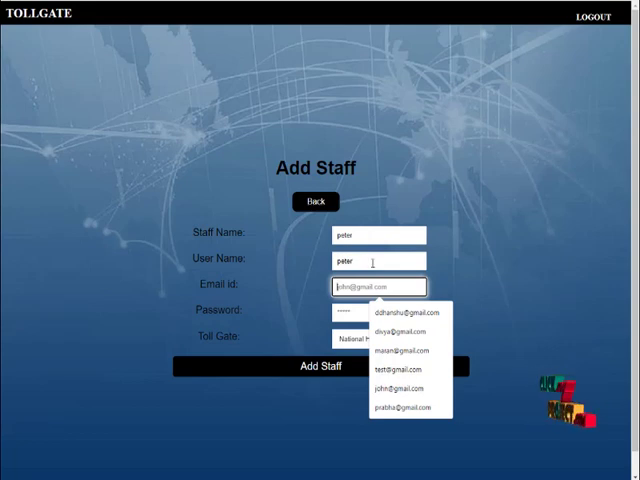
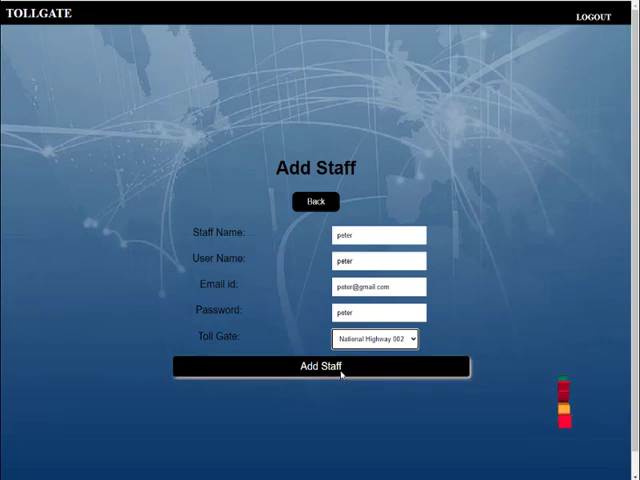
left_click(321, 366)
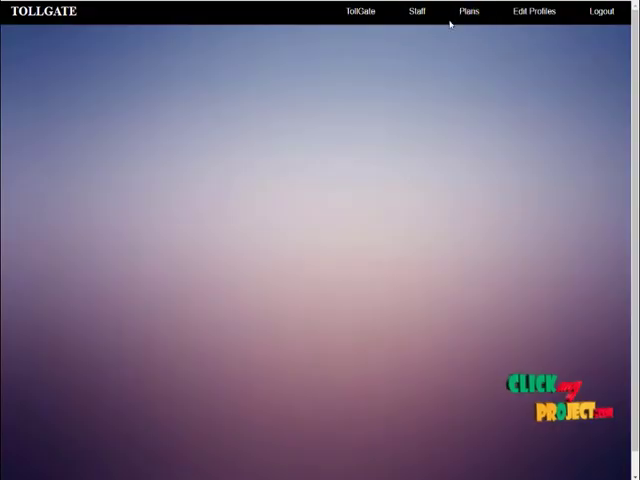
left_click(416, 12)
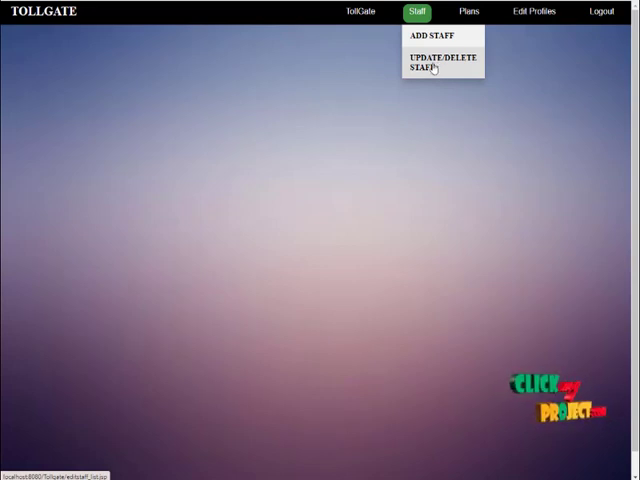
Edit peter's staff record to change the user name to peter1.
left_click(427, 62)
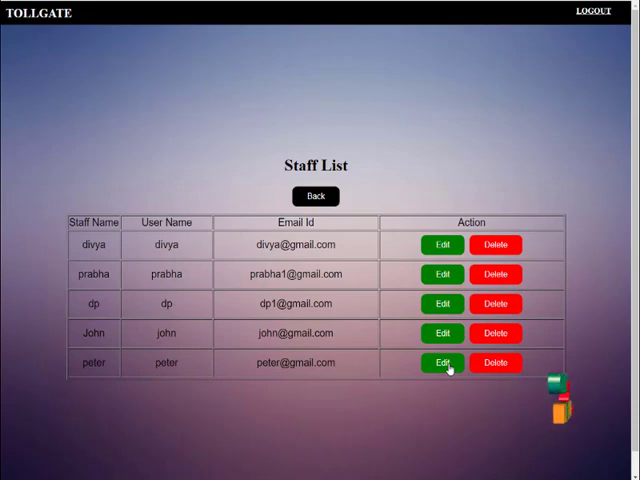
left_click(441, 362)
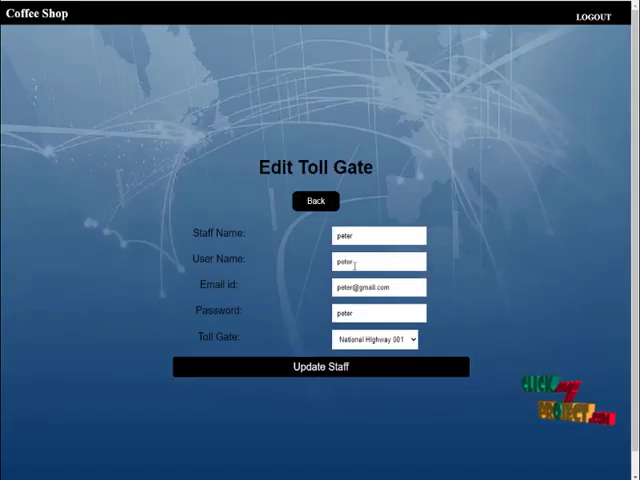
left_click(377, 261)
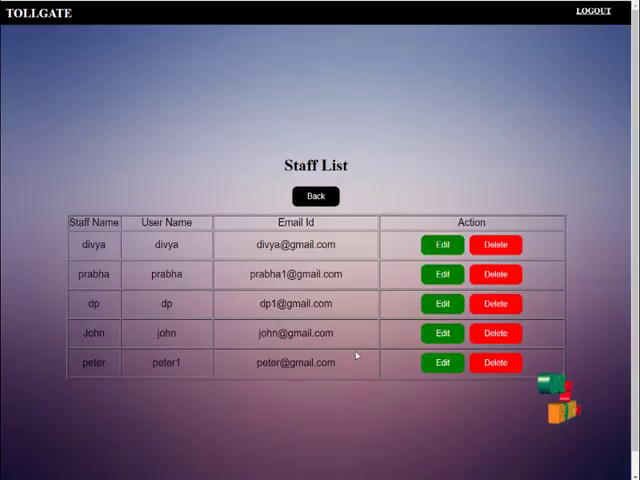
double_click(166, 362)
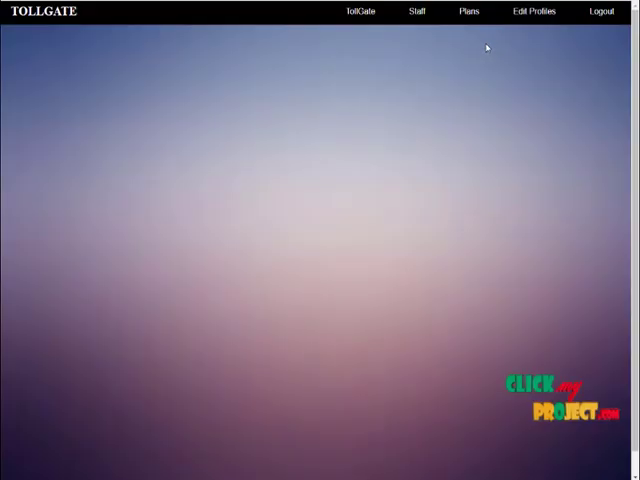
Create a 4 Wheeler plan with prices 15, 30, 40, 400 and 1500 Rs.
left_click(468, 12)
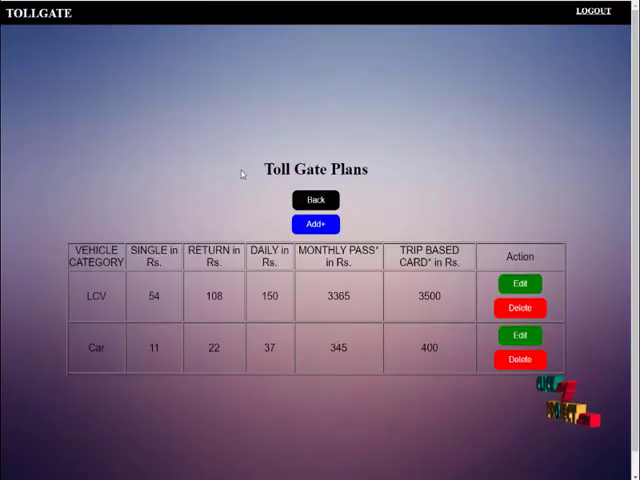
triple_click(315, 168)
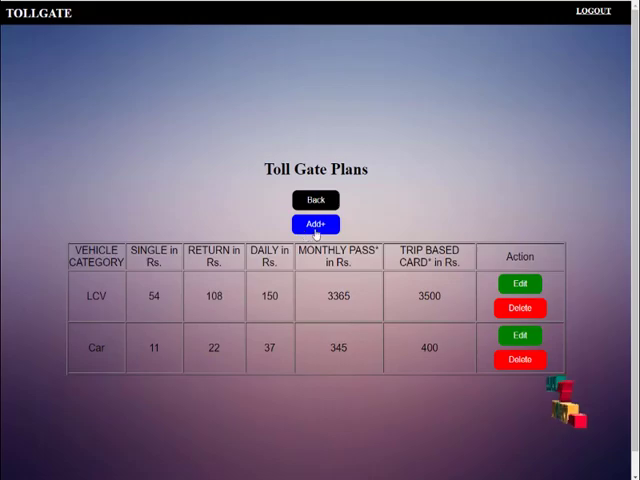
left_click(314, 224)
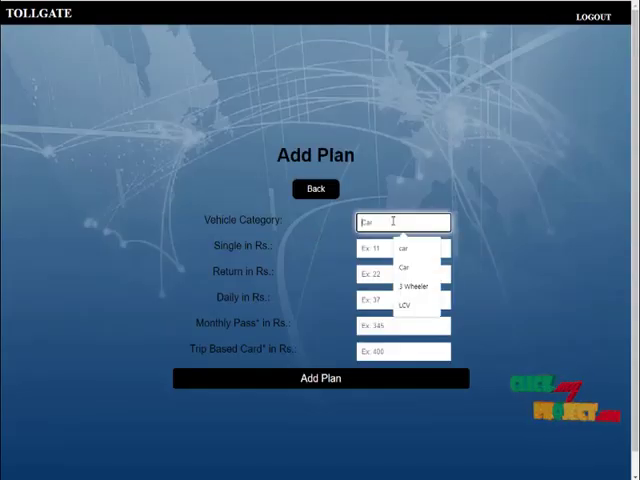
left_click(403, 287)
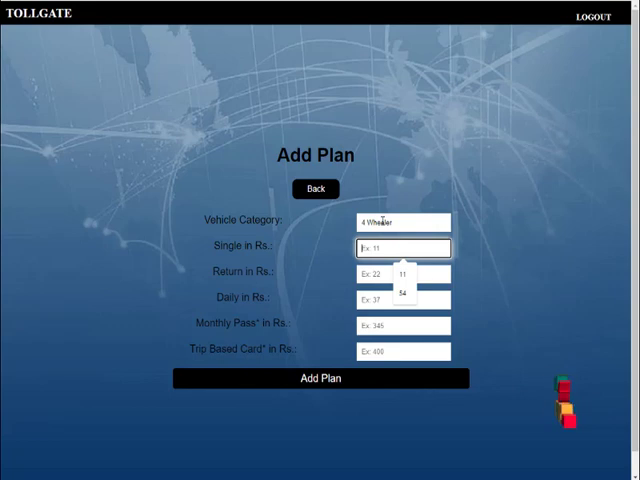
left_click(403, 272)
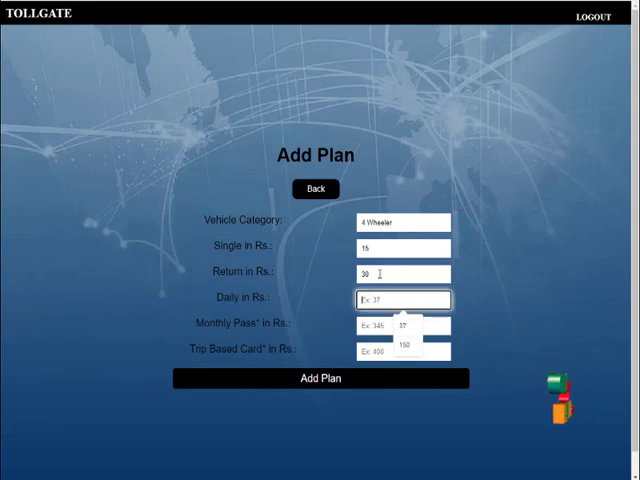
type("400")
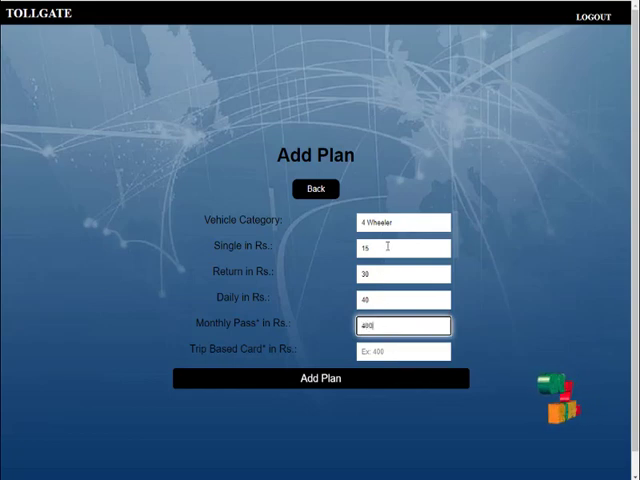
left_click(403, 351)
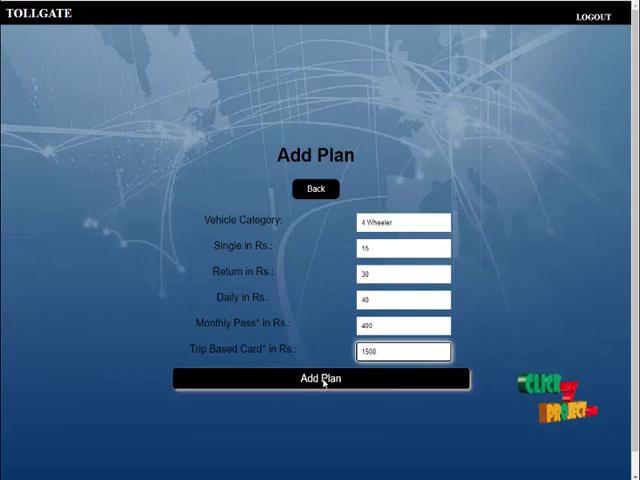
left_click(321, 379)
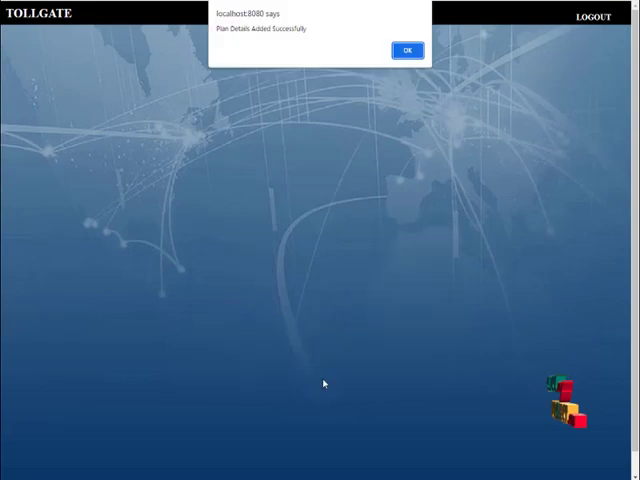
Dismiss the plan confirmation and save a new Email Id in Edit Profiles.
left_click(407, 50)
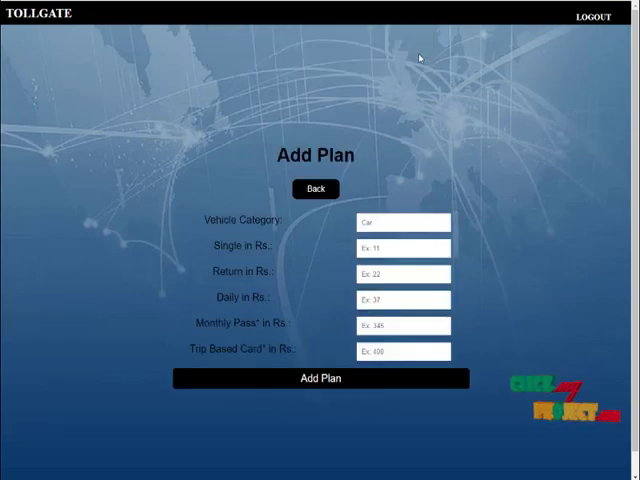
left_click(321, 379)
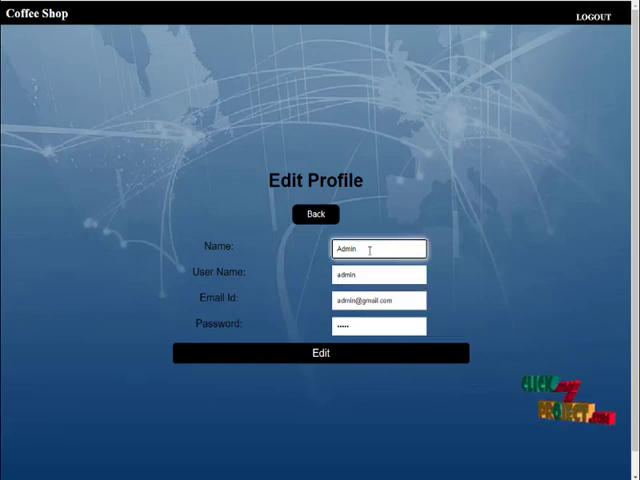
left_click(377, 274)
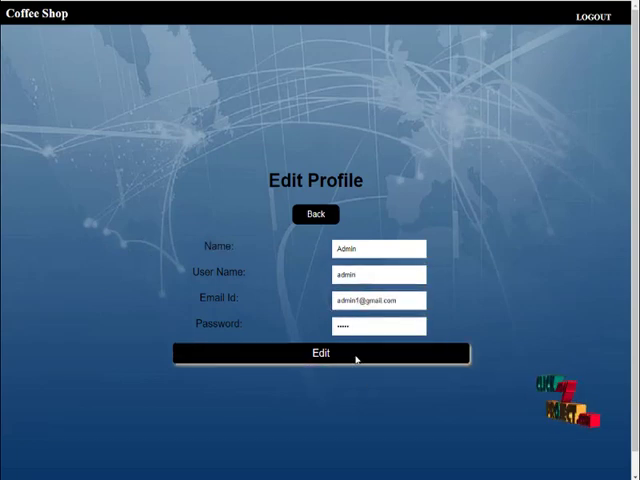
left_click(320, 353)
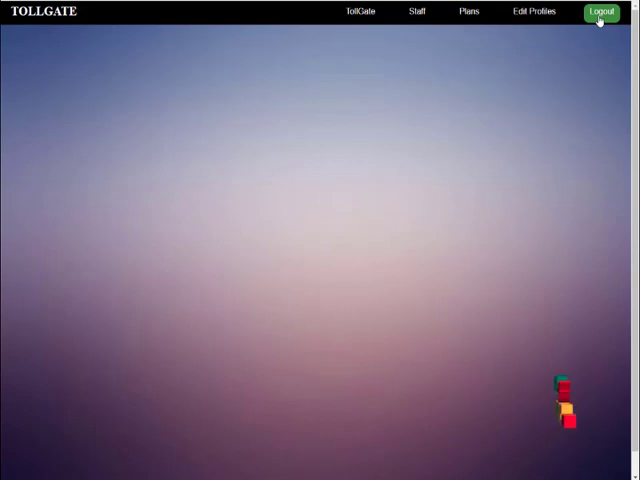
Log out the admin and log in as staff member peter1.
left_click(599, 12)
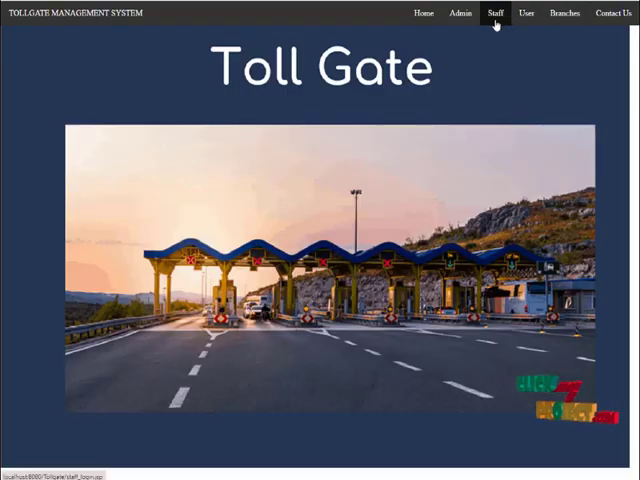
left_click(495, 14)
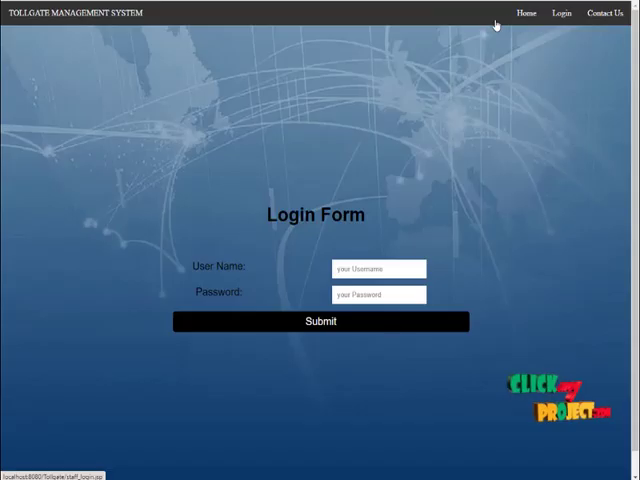
left_click(378, 268)
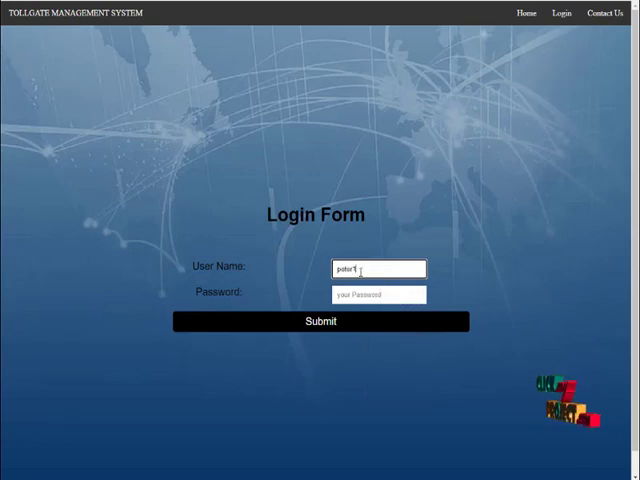
type("petel")
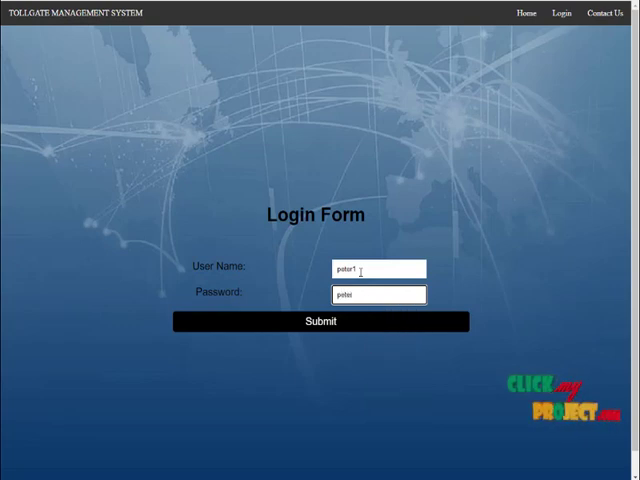
left_click(320, 321)
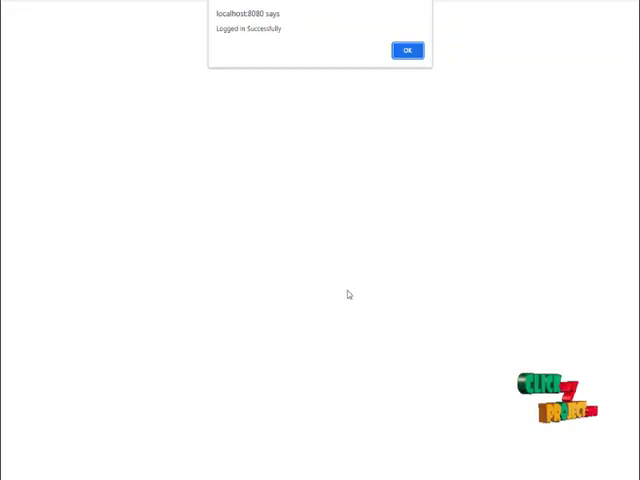
left_click(406, 50)
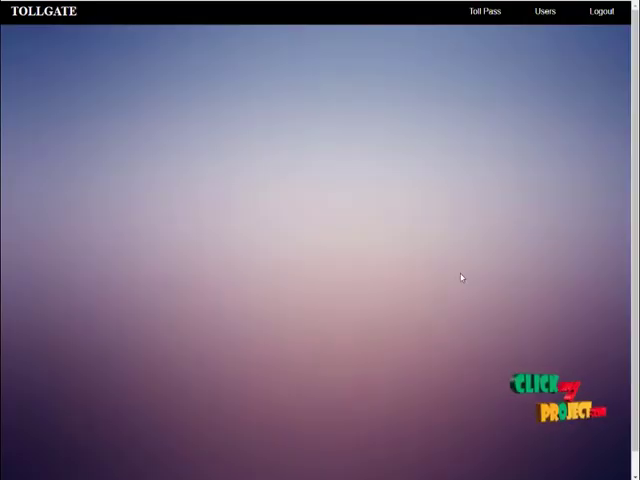
Review the six toll pass records with Sent and Rejected statuses, then log out.
left_click(484, 11)
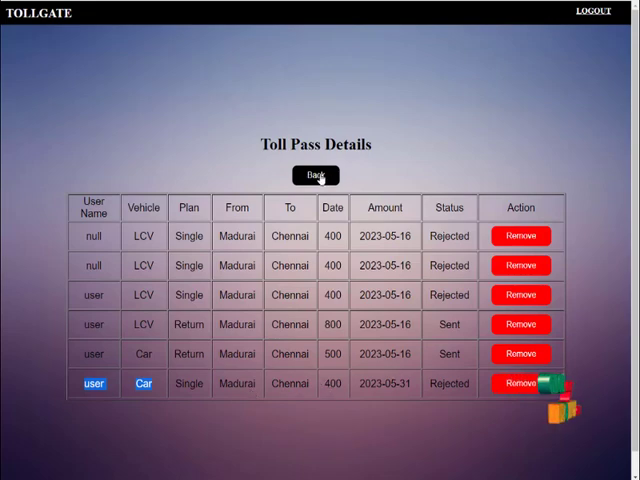
left_click(314, 175)
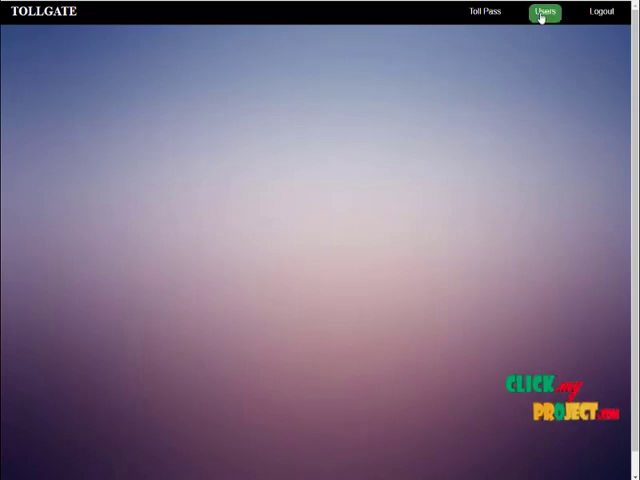
left_click(542, 11)
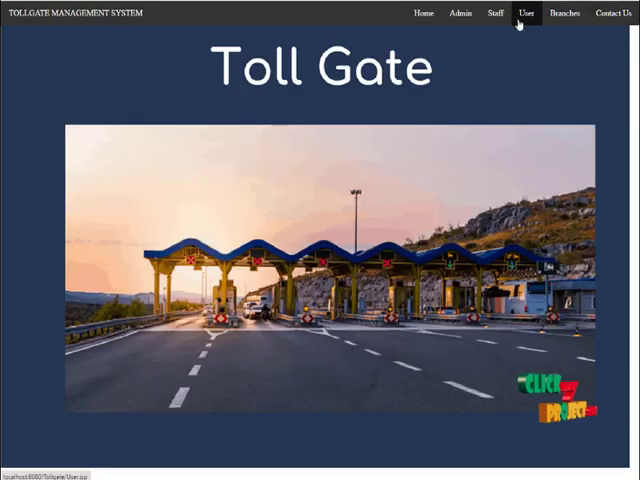
Log in as a user and view the LCV, Car and 4 Wheeler plans.
left_click(527, 13)
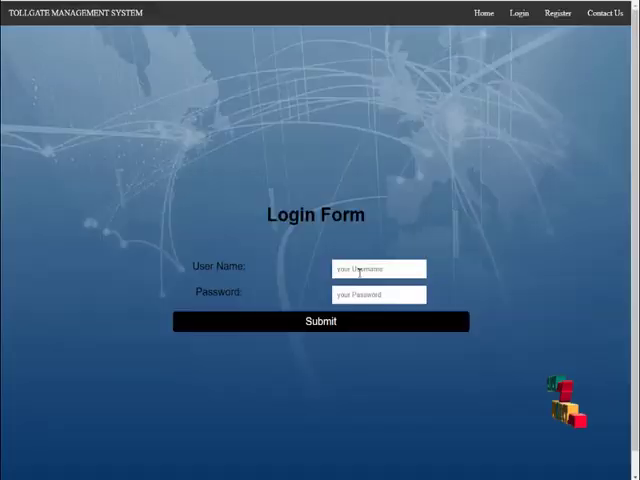
left_click(378, 268)
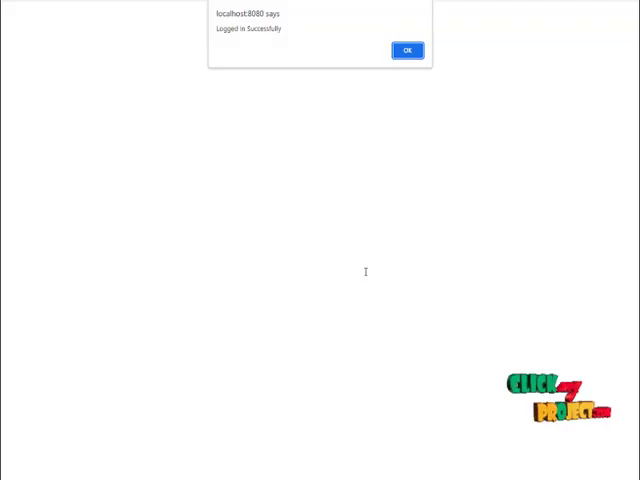
left_click(406, 50)
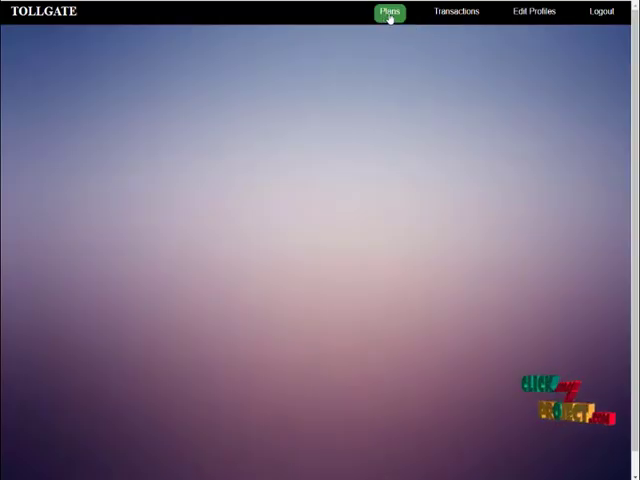
left_click(386, 12)
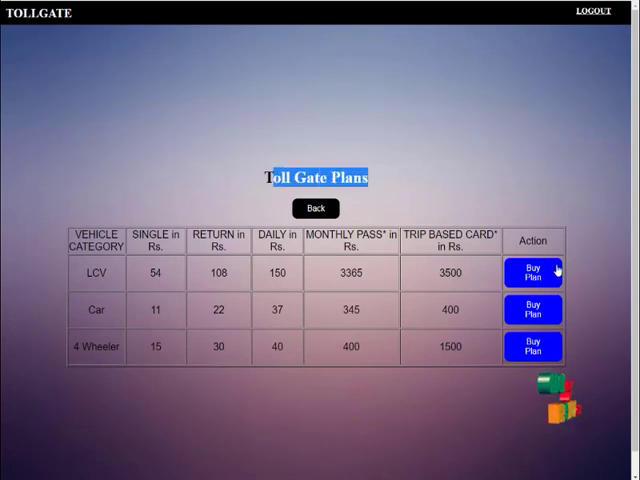
Buy a single-trip LCV plan from Madurai to Chennai for 400 Rs. via SBI.
left_click(533, 271)
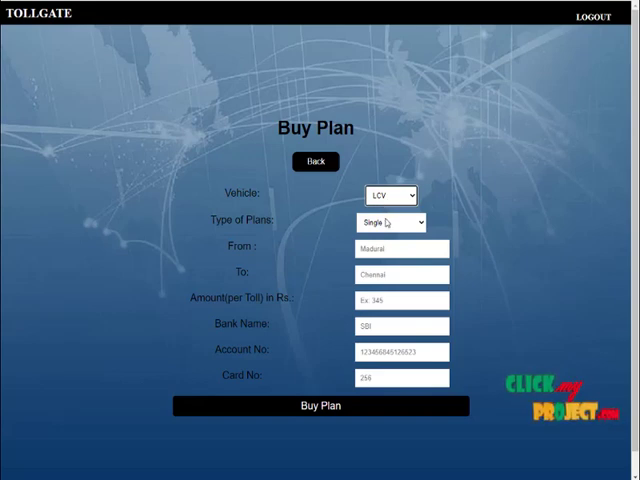
left_click(390, 221)
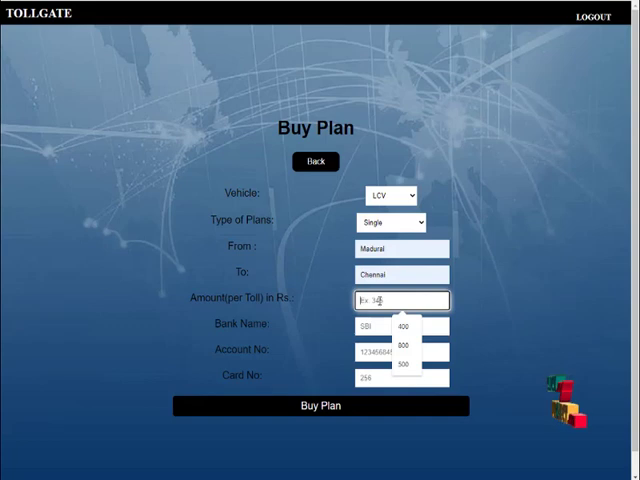
left_click(405, 327)
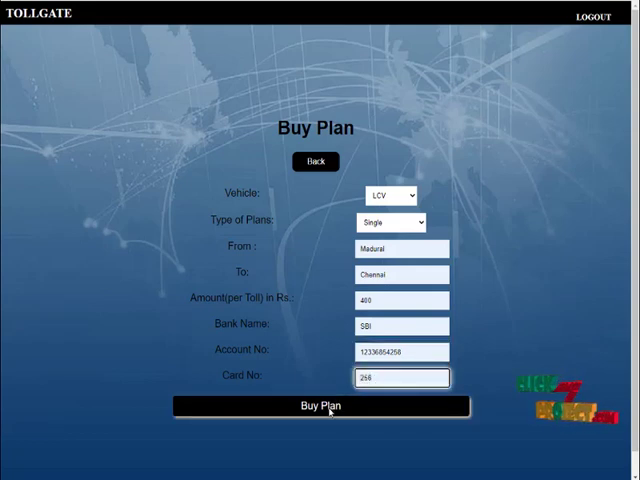
left_click(320, 406)
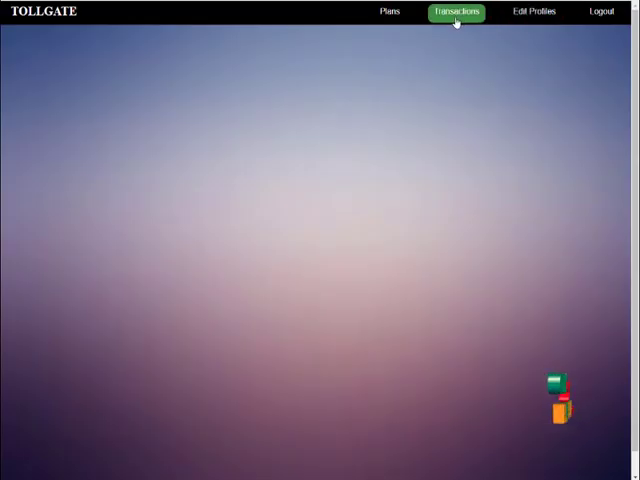
left_click(459, 11)
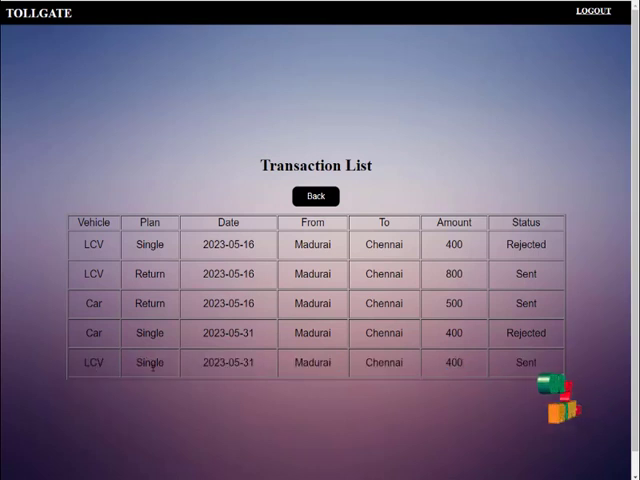
double_click(229, 362)
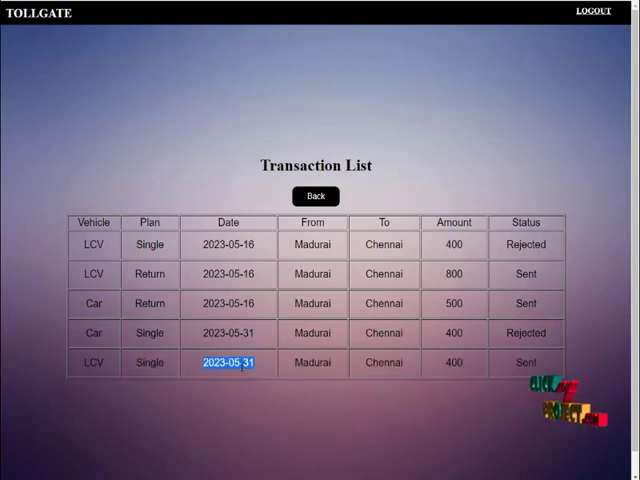
double_click(384, 362)
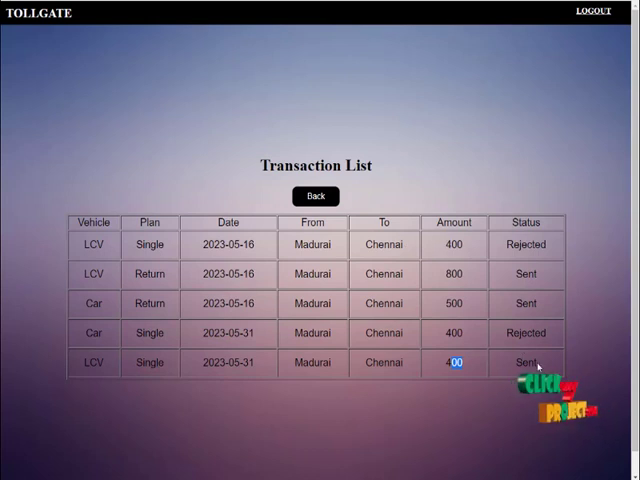
left_click(315, 196)
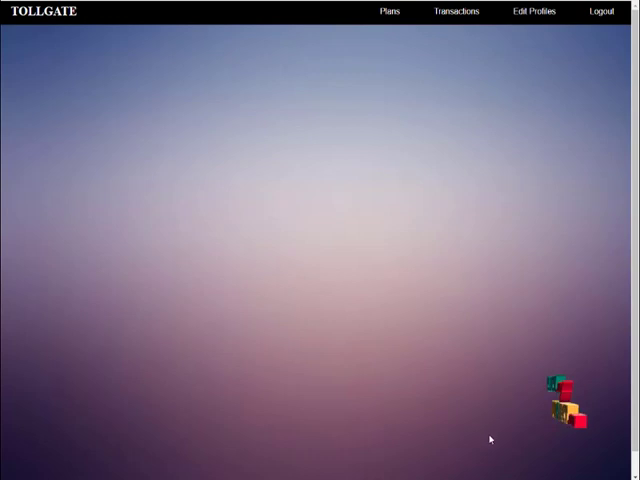